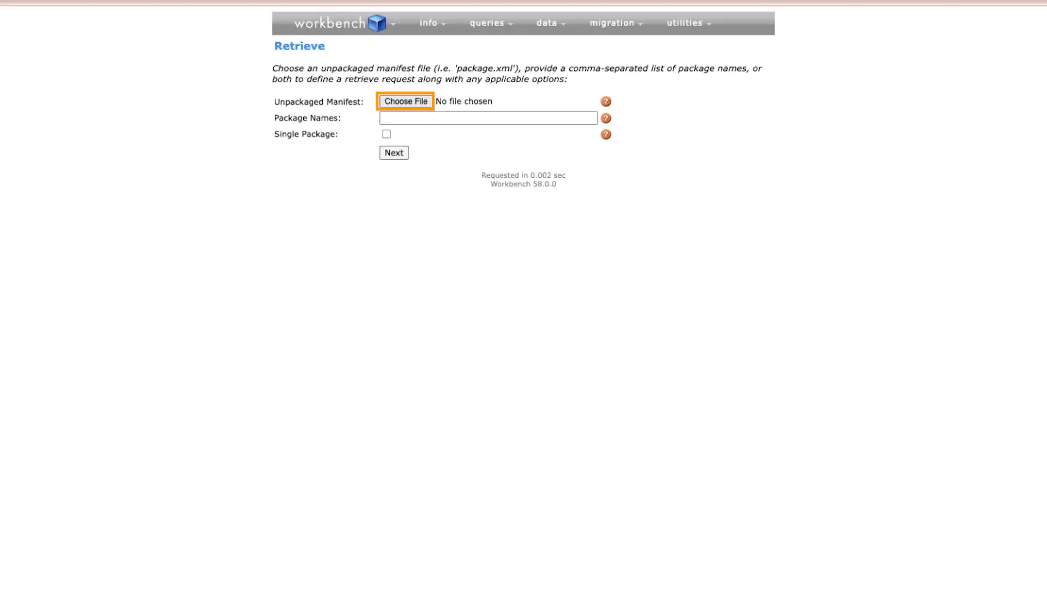
Step: Retrieve the metadata defined by the Package.xml unpackaged manifest
{"action": "left_click", "coordinate": [405, 100]}
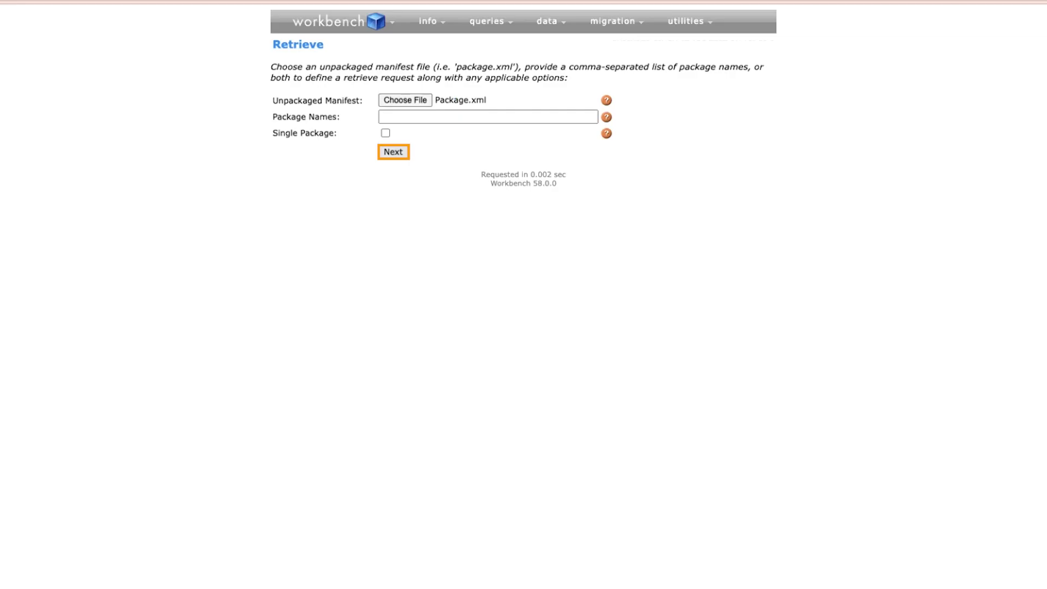
{"action": "left_click", "coordinate": [392, 152]}
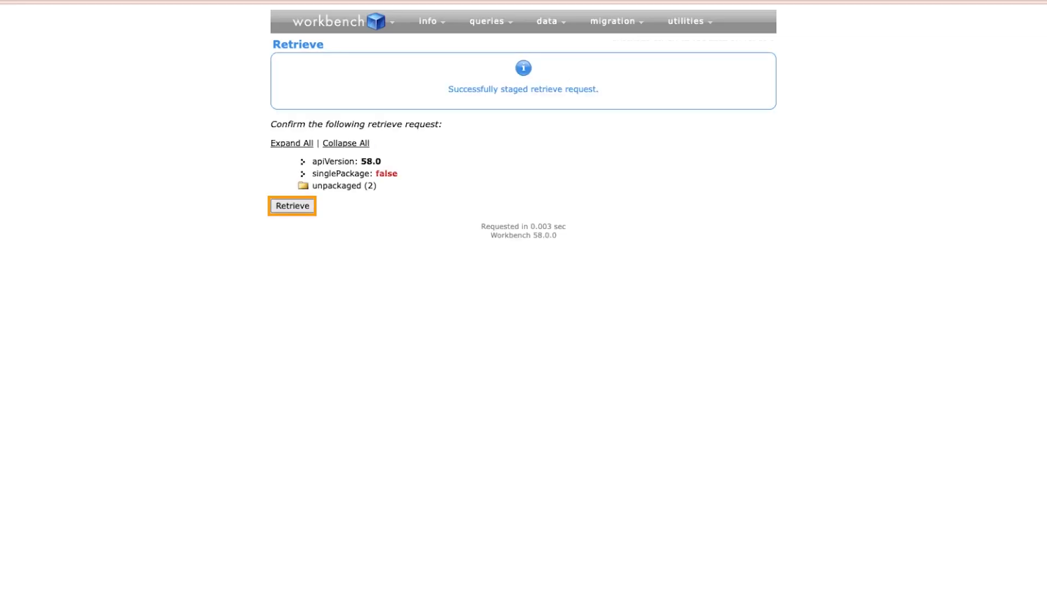
{"action": "left_click", "coordinate": [293, 206]}
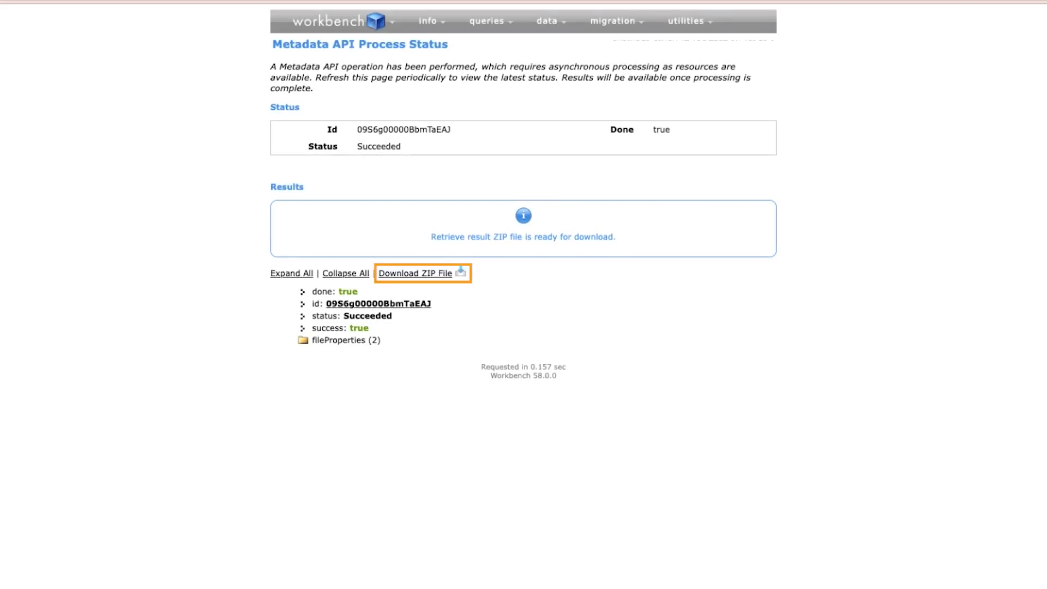
Step: Download the retrieve result as a ZIP file
{"action": "left_click", "coordinate": [392, 22]}
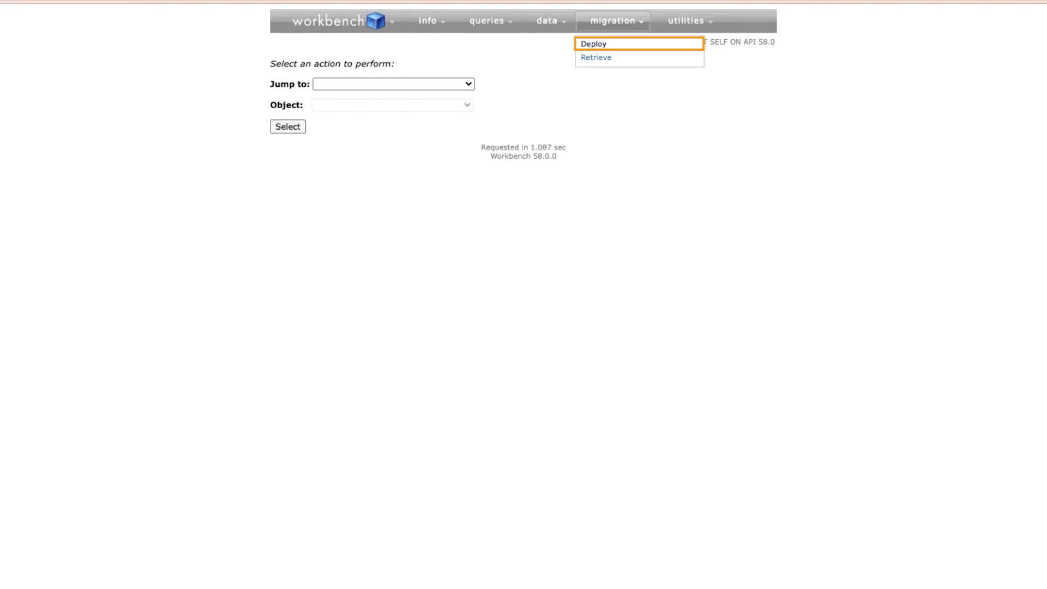
Step: Deploy the downloaded retrieve ZIP to the target org, all 4 bot components succeeding
{"action": "left_click", "coordinate": [594, 44]}
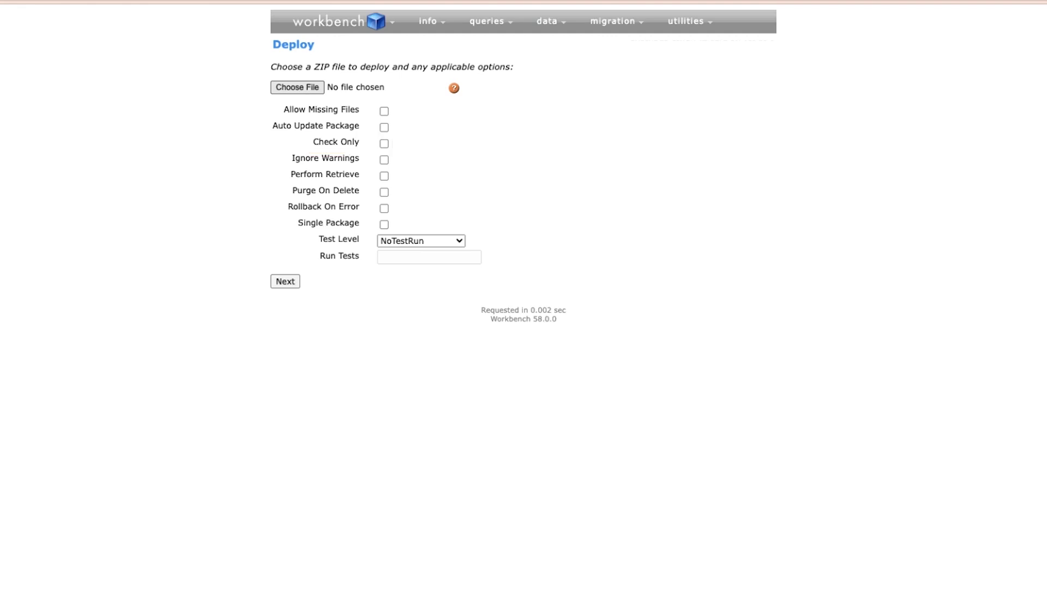
{"action": "left_click", "coordinate": [296, 87]}
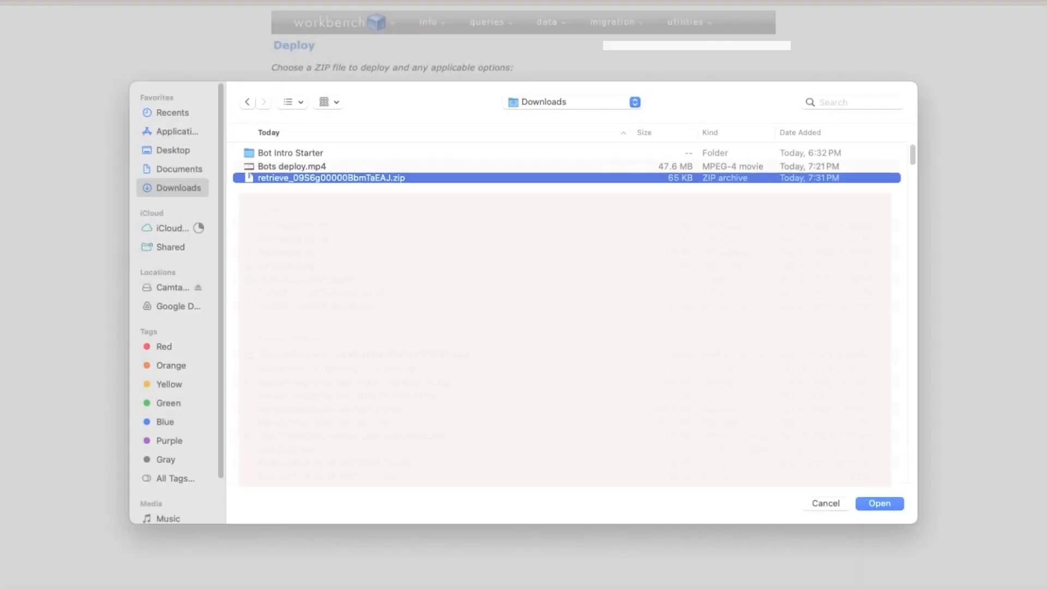
{"action": "left_click", "coordinate": [878, 502]}
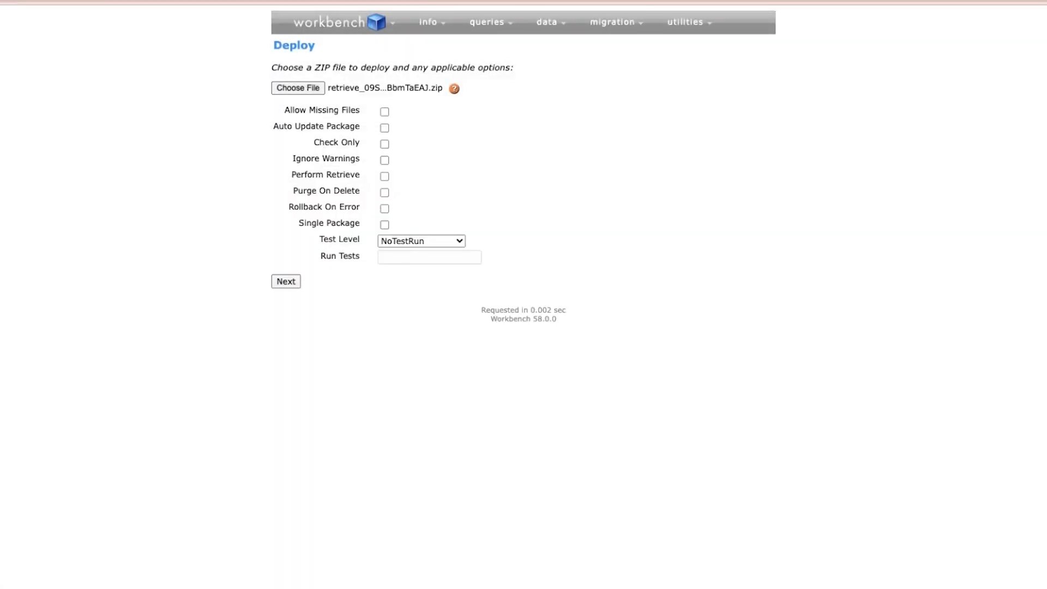
{"action": "left_click", "coordinate": [285, 281]}
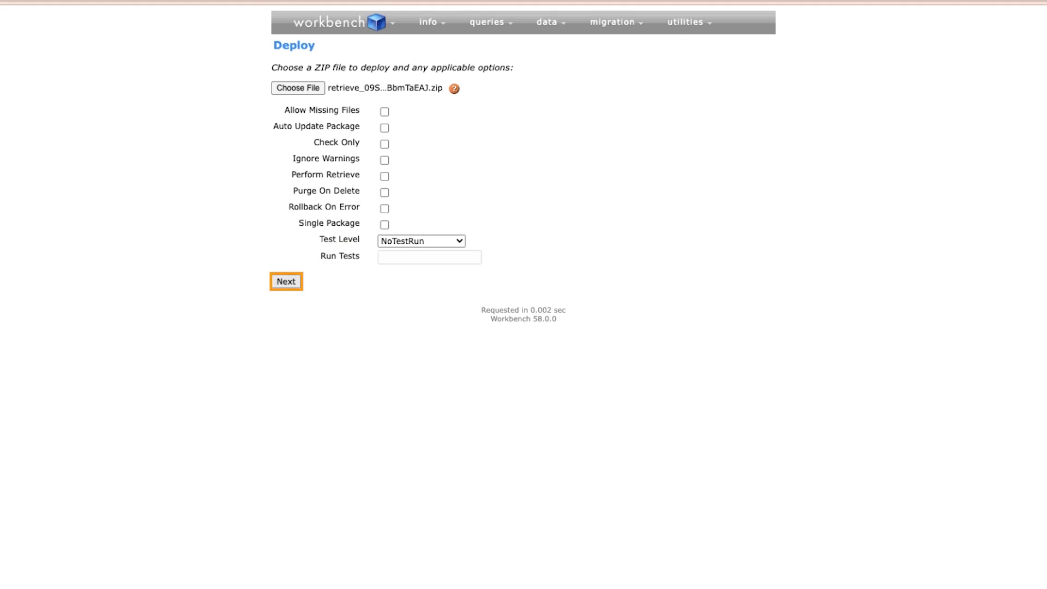
{"action": "left_click", "coordinate": [284, 281]}
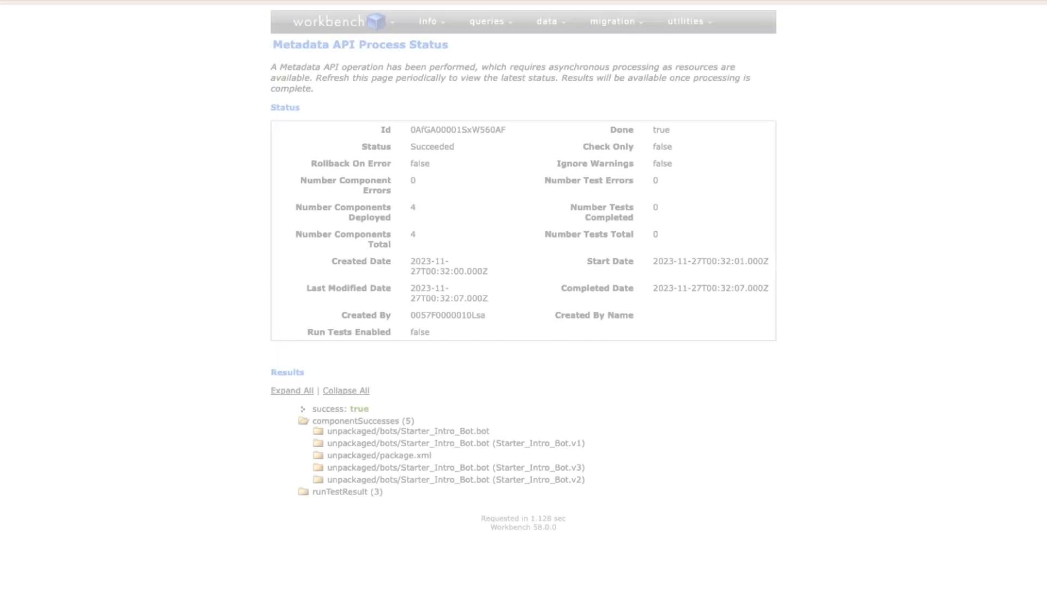